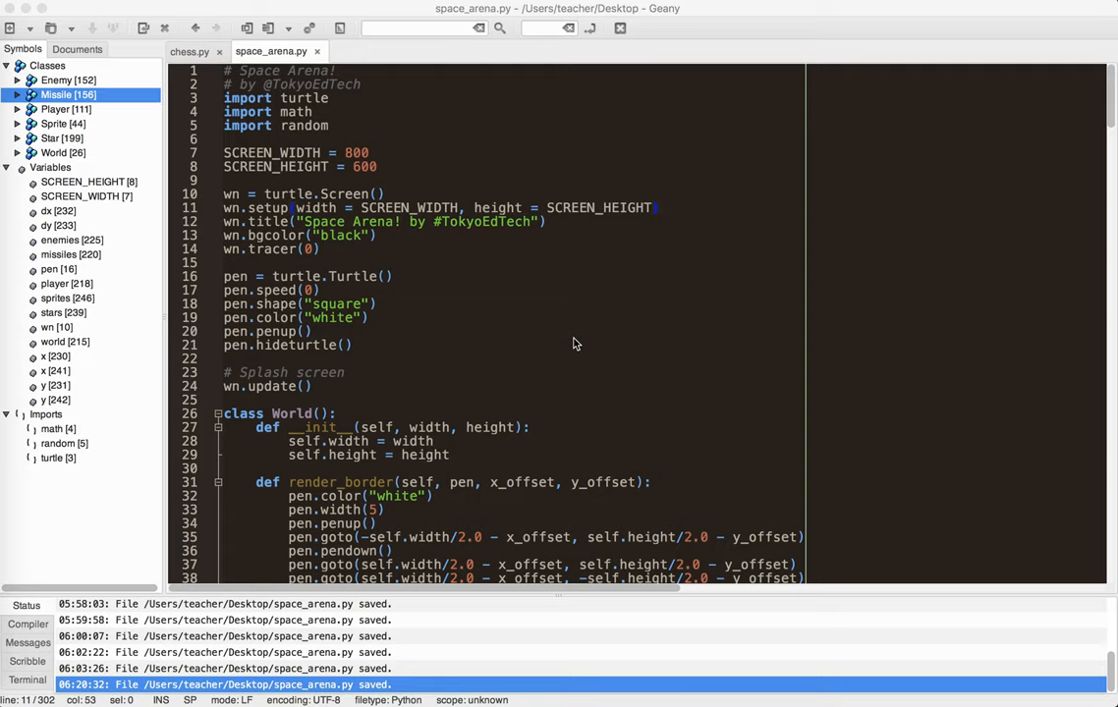
mouse_move(177, 116)
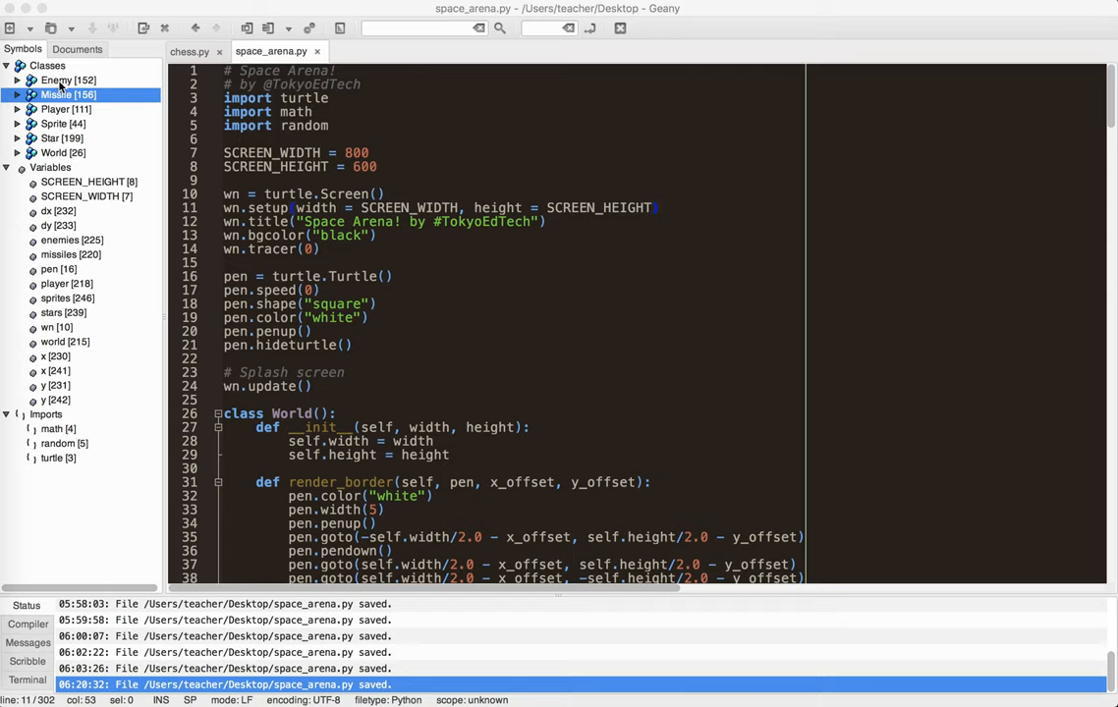
Expand Enemy in the Symbols panel and scroll to the Enemy and Missile classes near line 152.
left_click(17, 79)
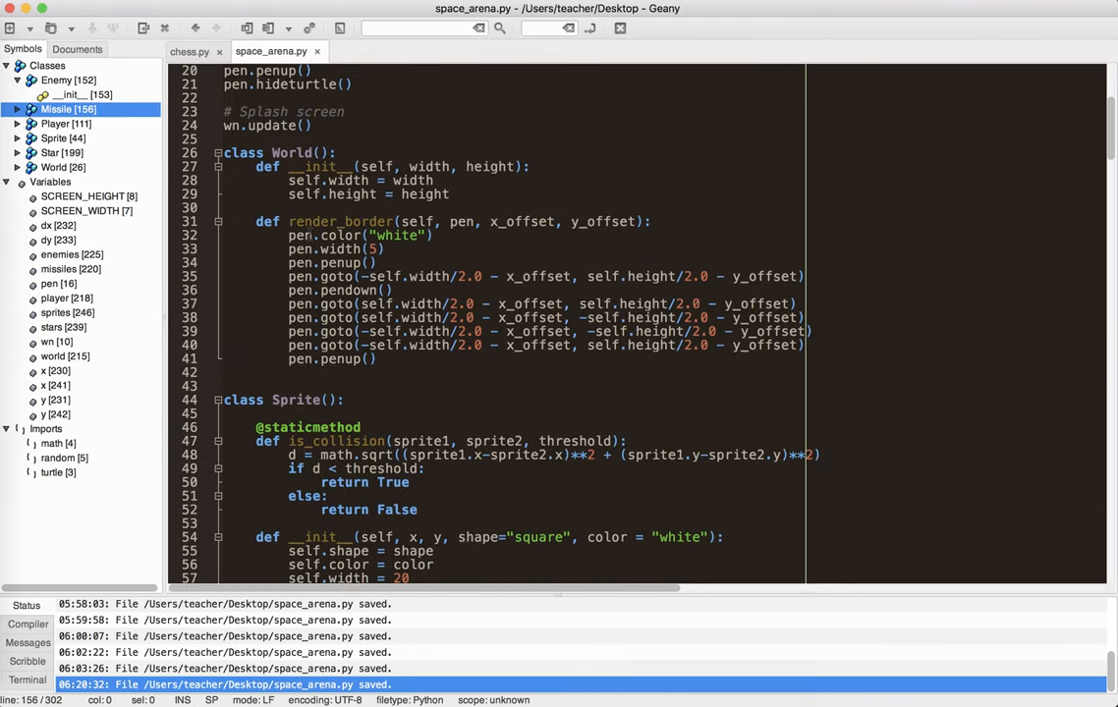
scroll("down", 3)
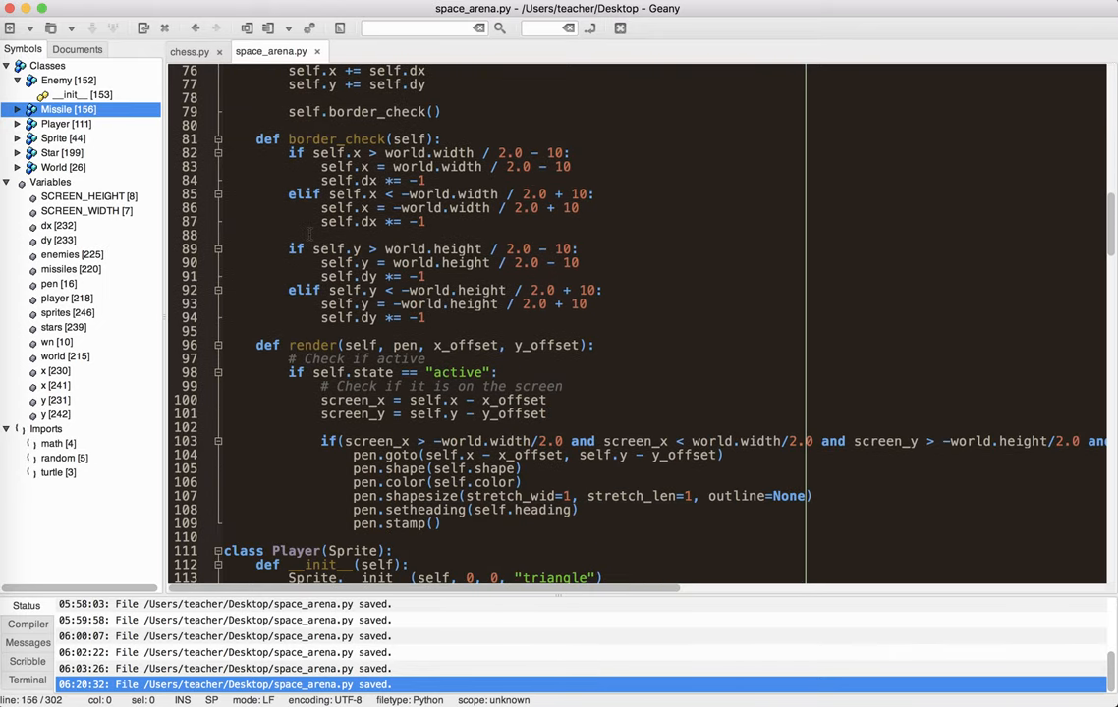
scroll("down", 3)
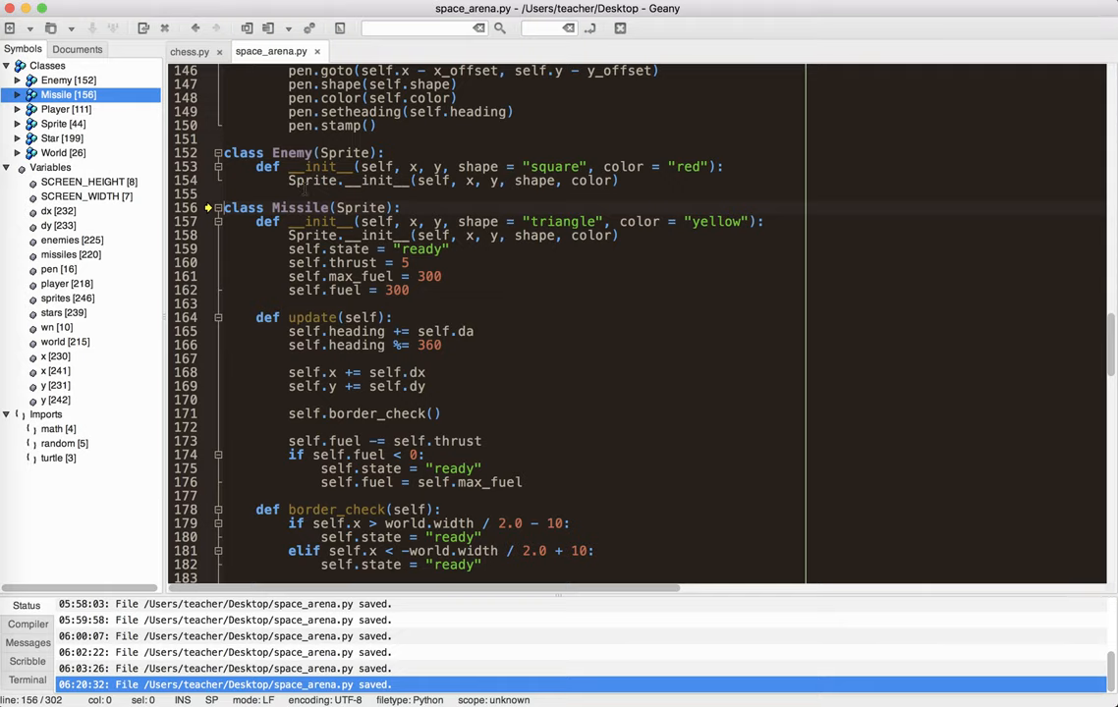
scroll("up", 3)
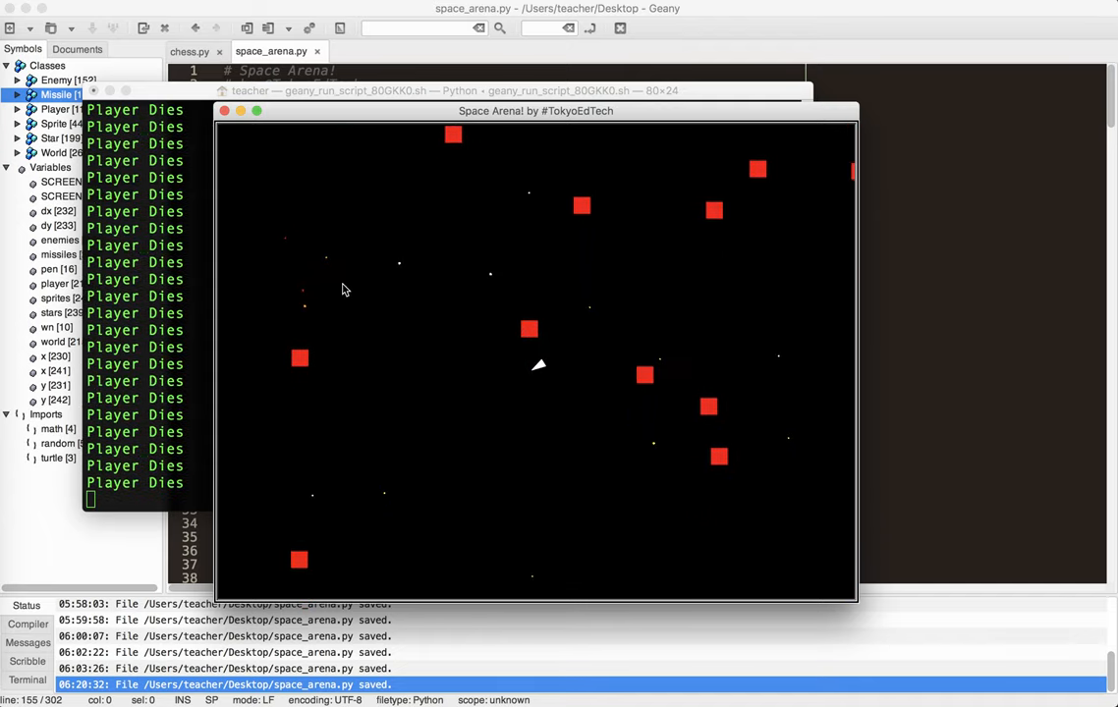
mouse_move(463, 370)
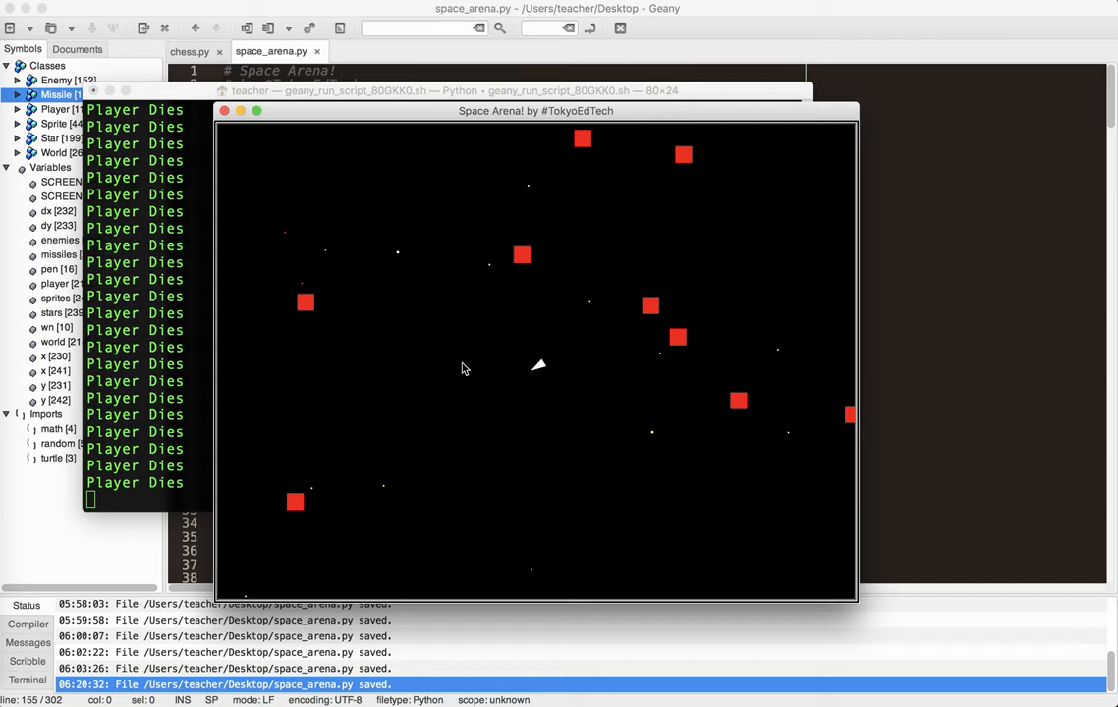